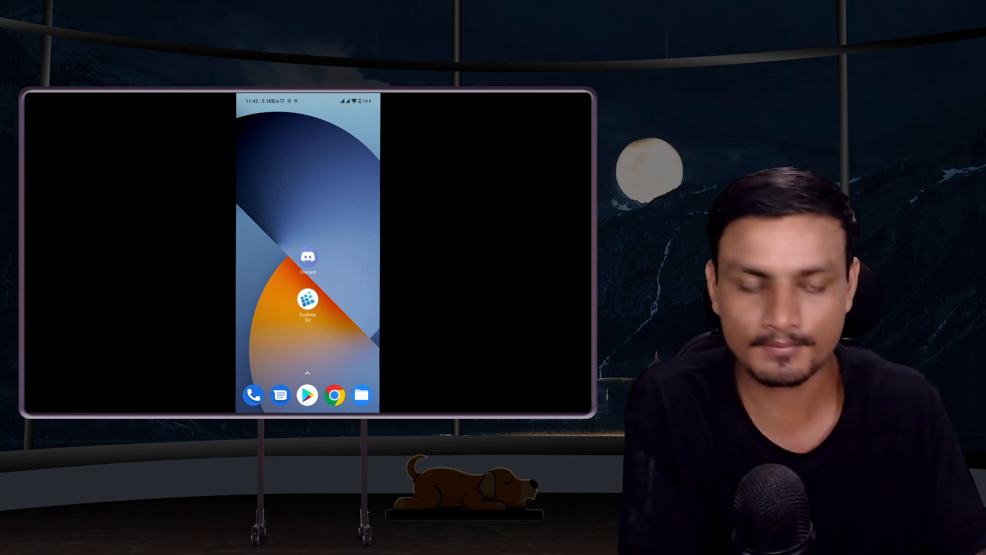
# - Launch Discord and scroll the Android Visual Novels server's channel list toward the text channels
pyautogui.click(307, 257)
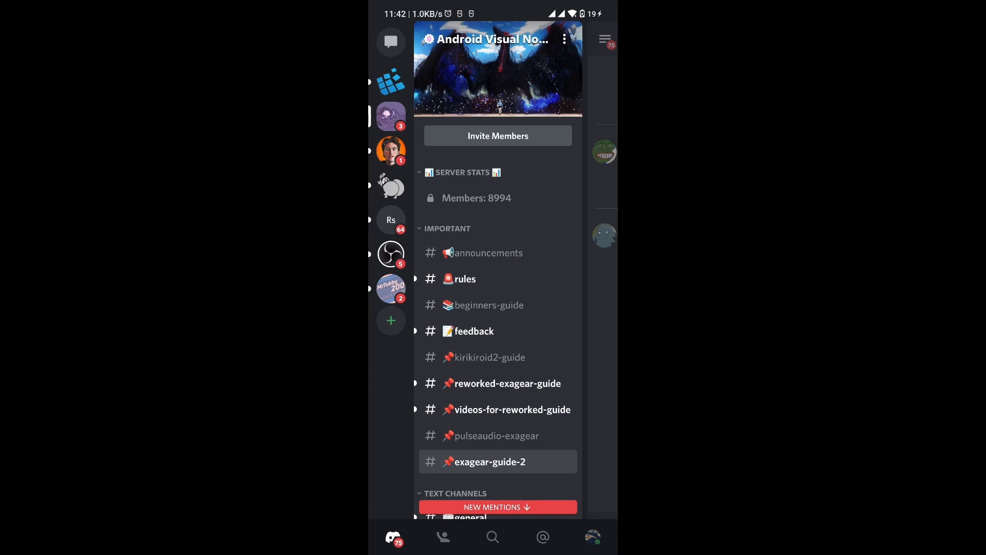
pyautogui.scroll(-3)
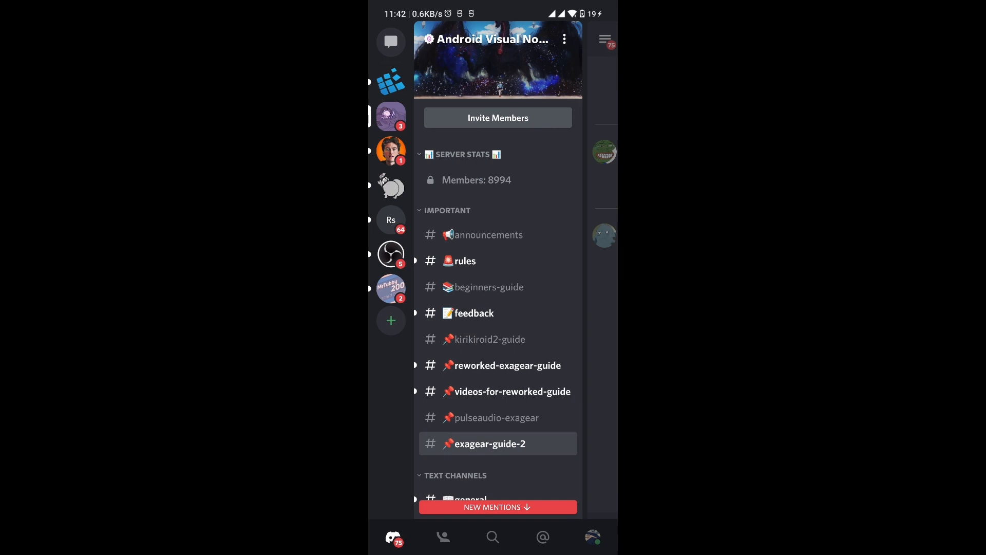
pyautogui.scroll(-3)
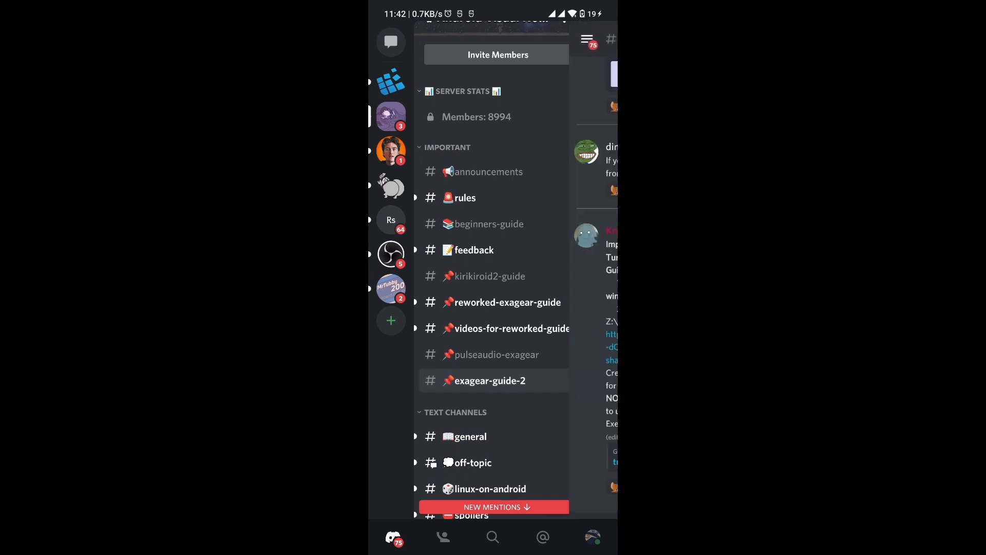
# - Enter the #exagear-guide-2 channel and read through its Google Drive links for the apk and wine packages
pyautogui.click(489, 380)
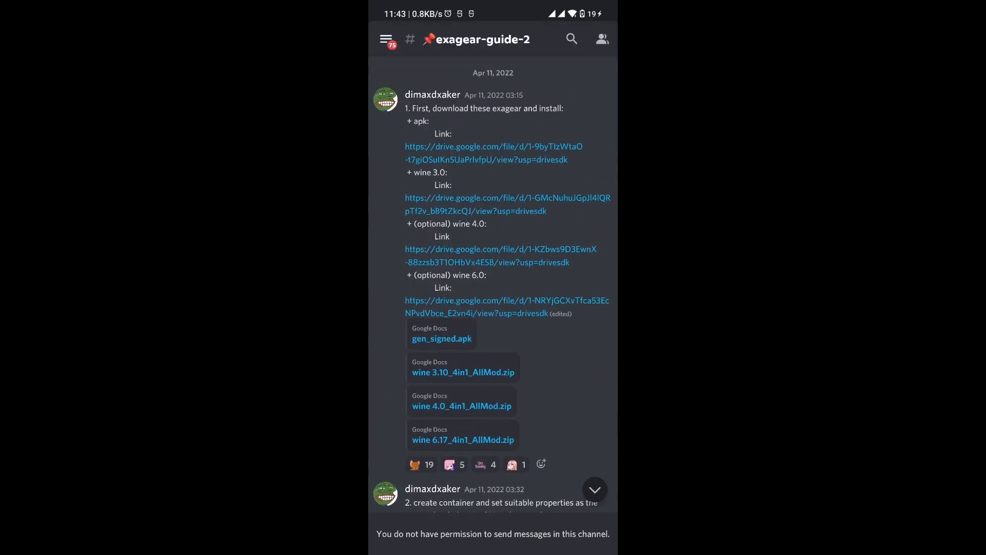
pyautogui.scroll(3)
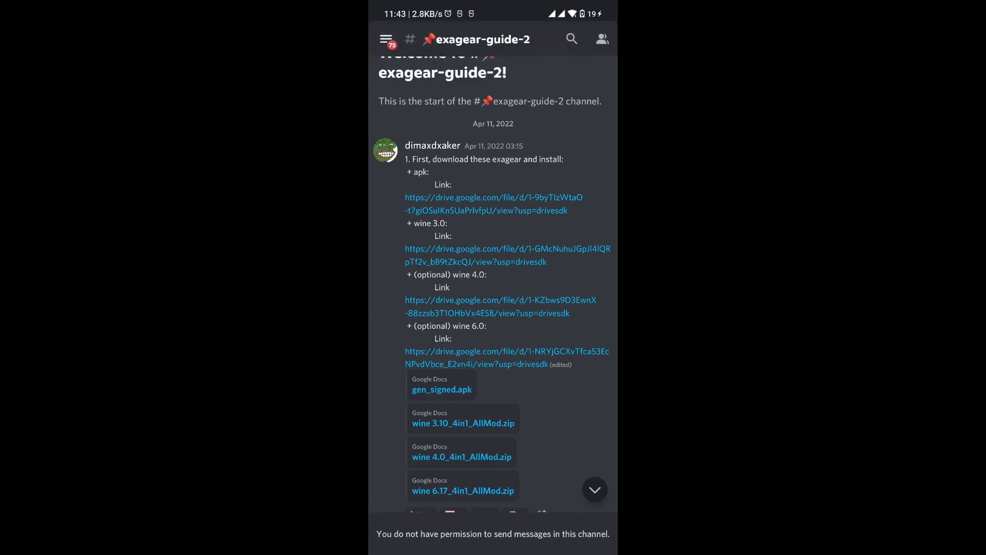
pyautogui.scroll(-3)
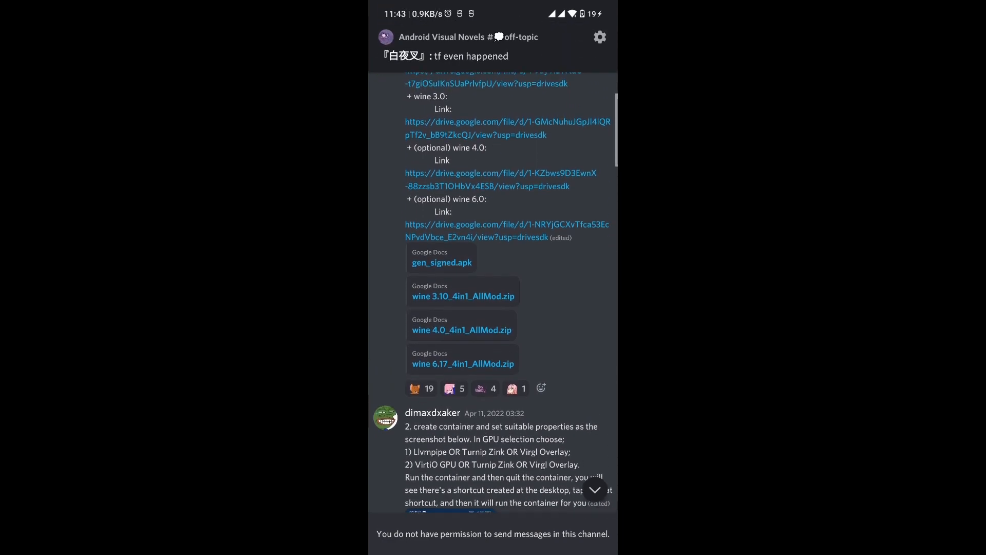
pyautogui.scroll(-3)
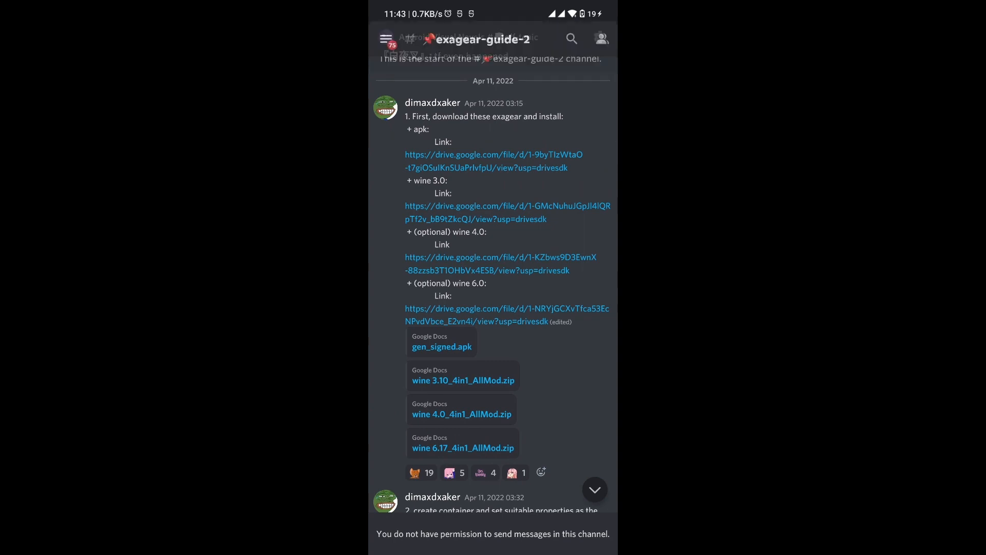
pyautogui.scroll(-3)
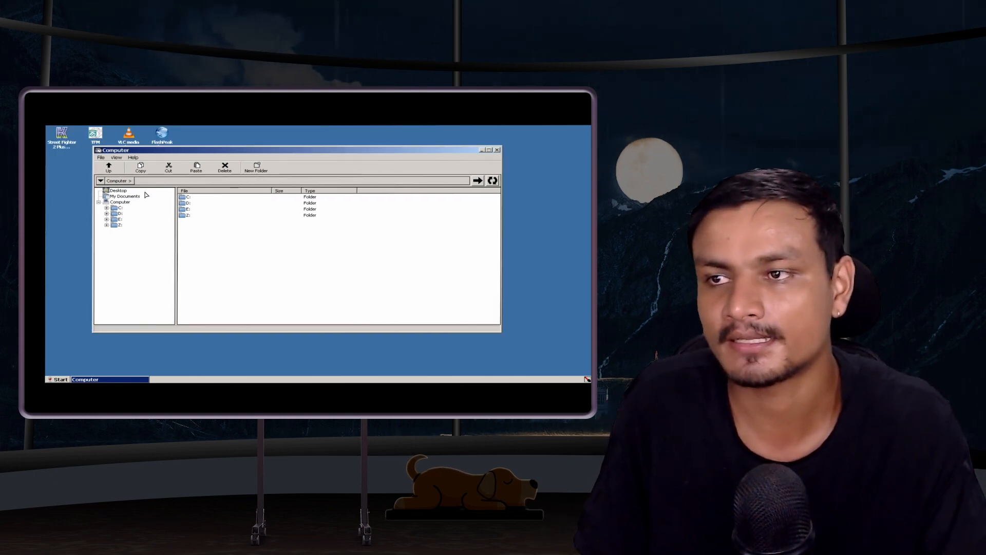
# - Browse drive D: and select the Firefox Setup 103.0.2 installer among its files
pyautogui.doubleClick(119, 214)
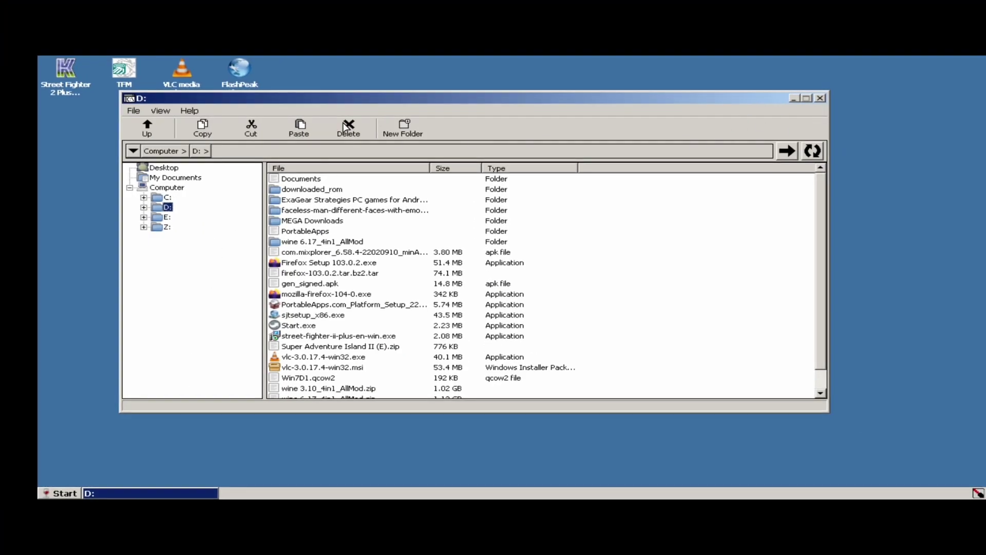
pyautogui.moveTo(456, 135)
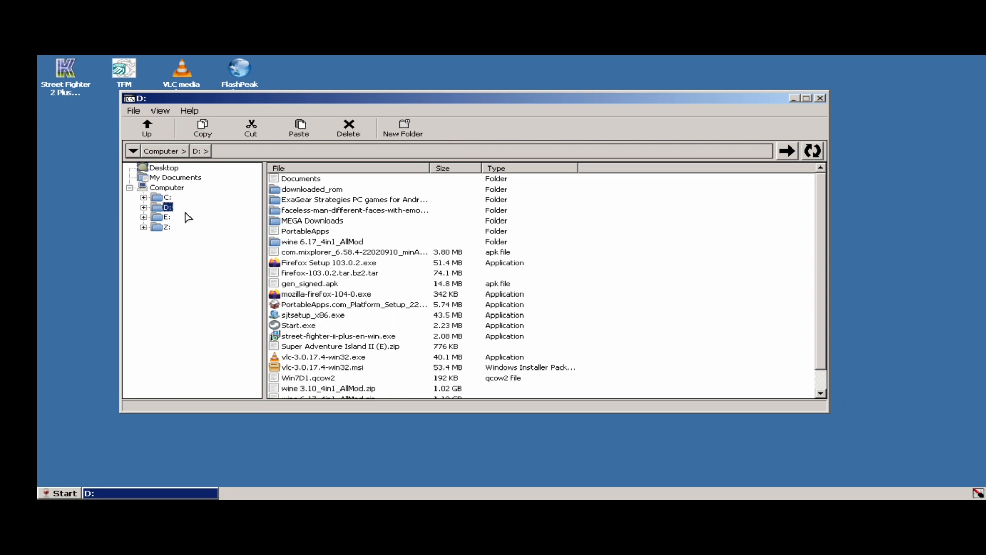
pyautogui.click(166, 216)
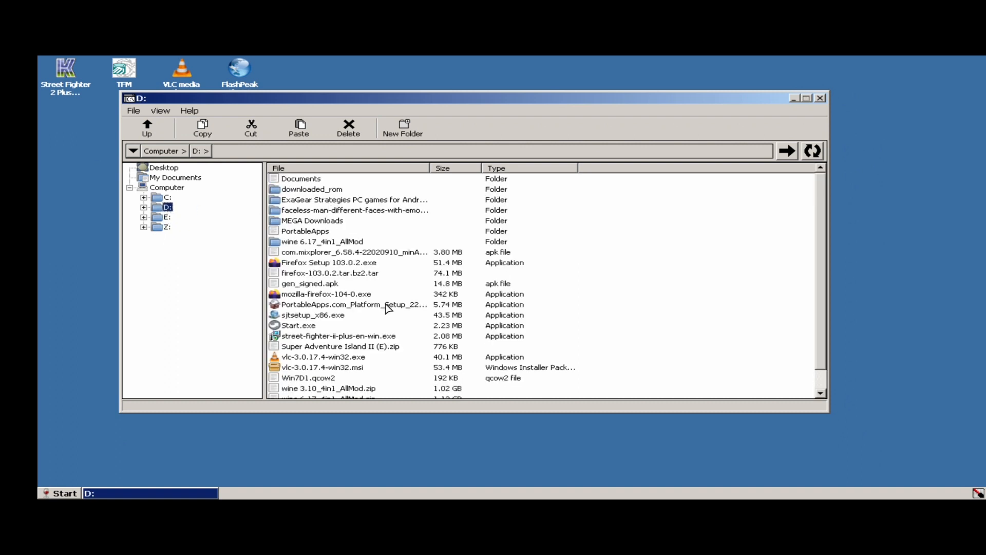
pyautogui.moveTo(434, 289)
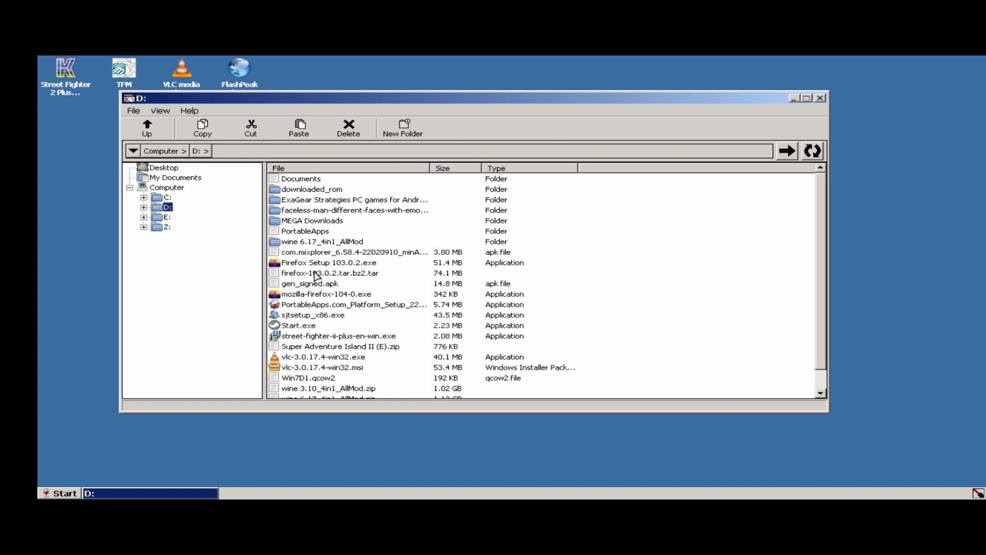
pyautogui.moveTo(307, 267)
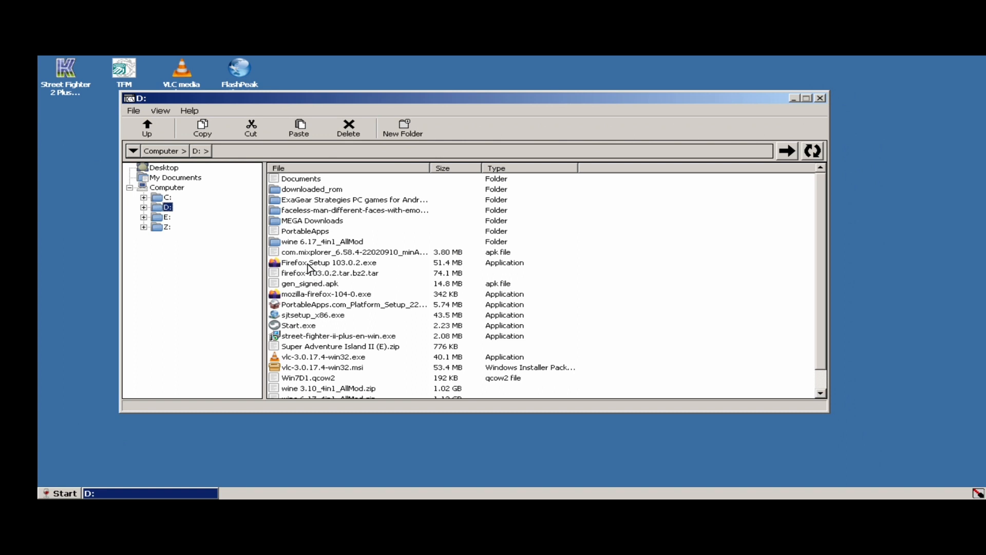
pyautogui.click(322, 262)
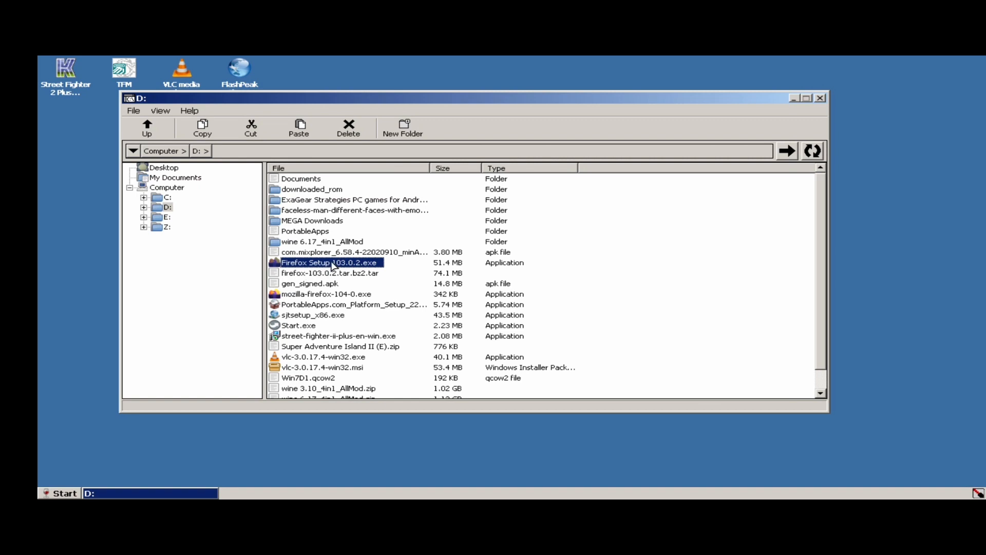
pyautogui.doubleClick(330, 263)
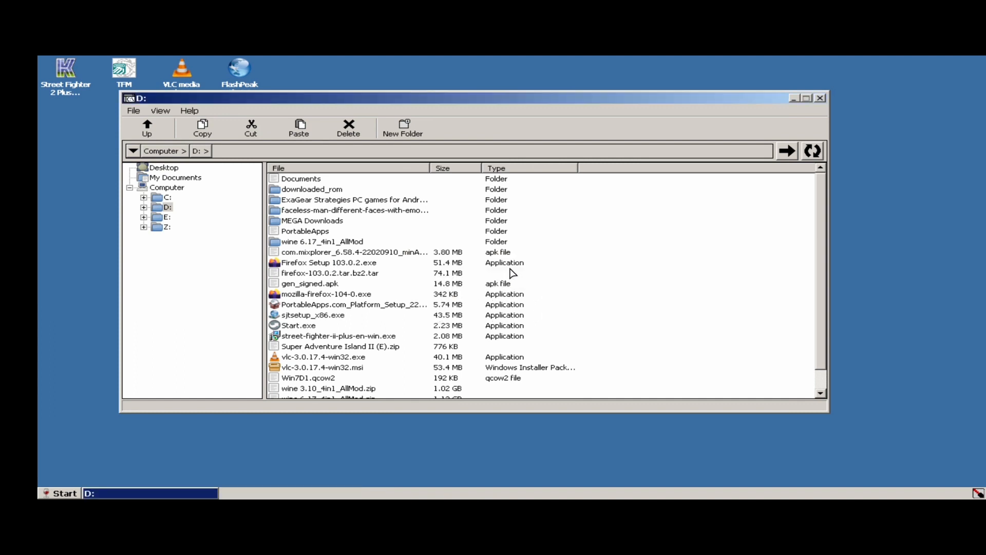
pyautogui.doubleClick(337, 263)
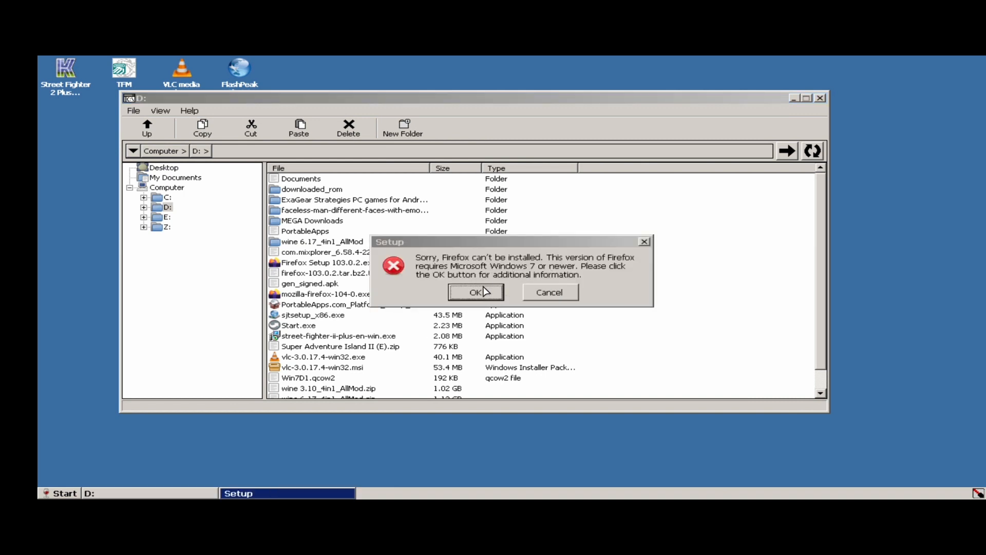
pyautogui.moveTo(273, 213)
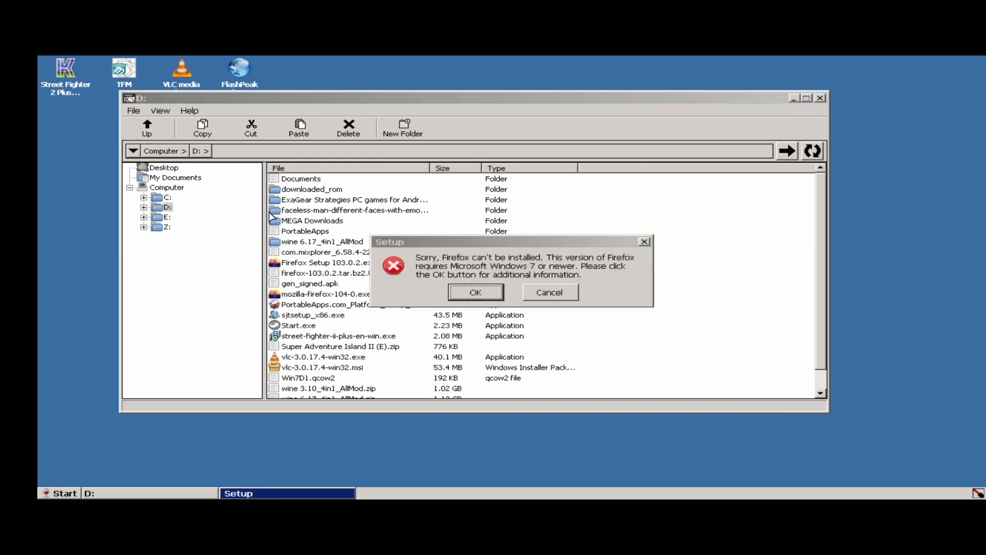
pyautogui.moveTo(549, 195)
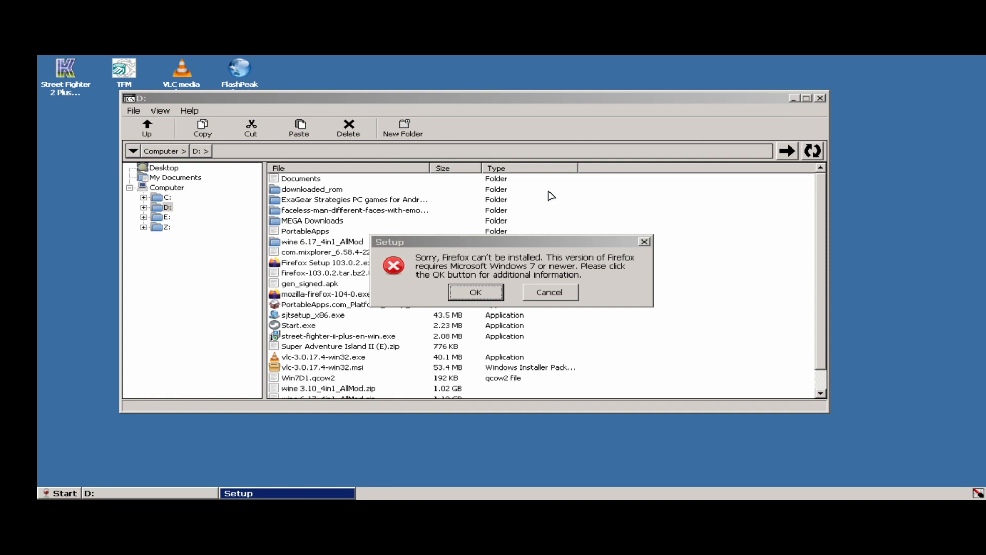
pyautogui.click(476, 292)
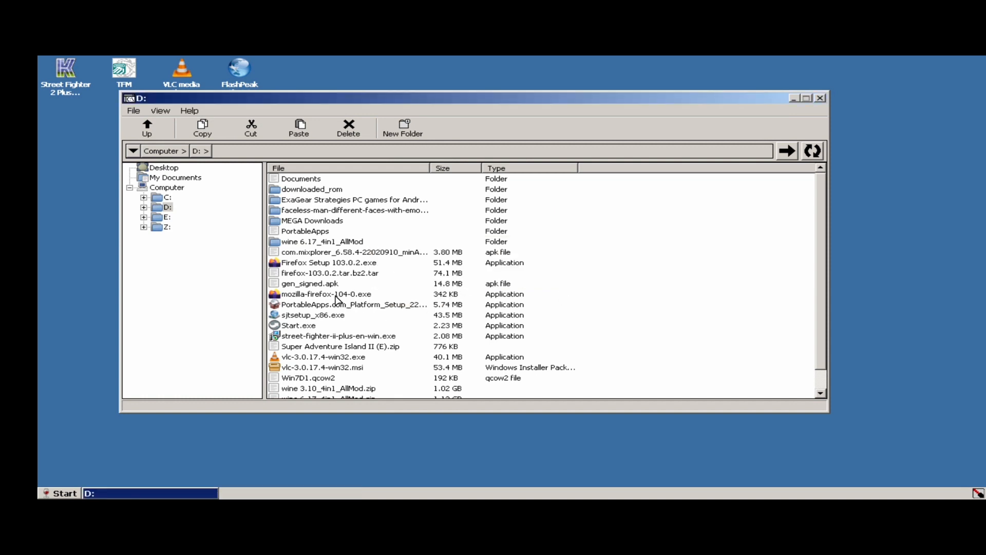
pyautogui.moveTo(243, 154)
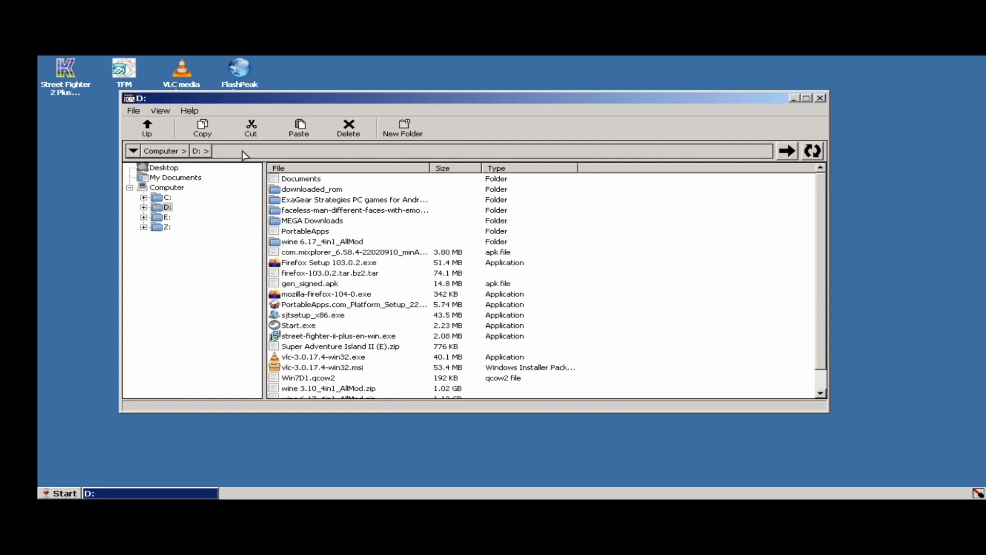
pyautogui.click(322, 356)
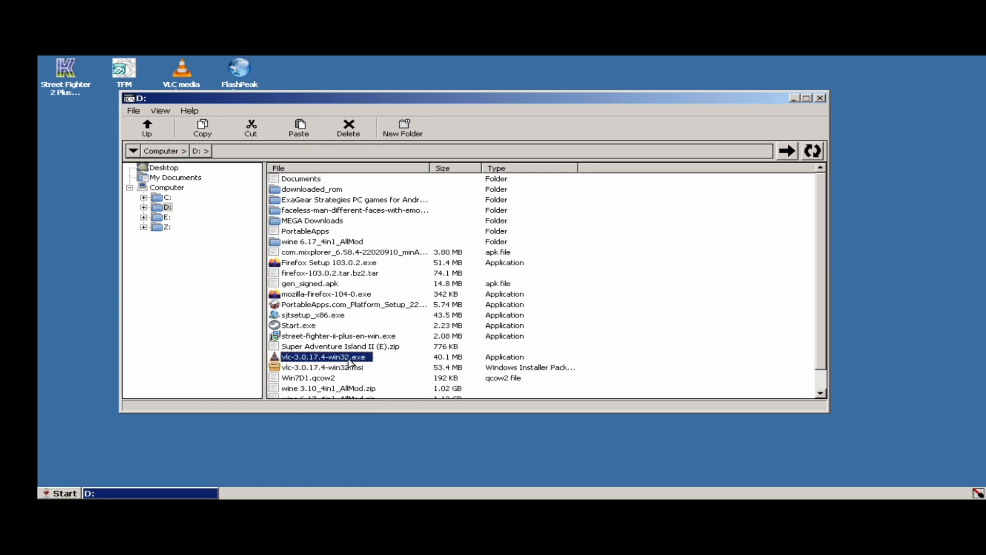
pyautogui.moveTo(442, 283)
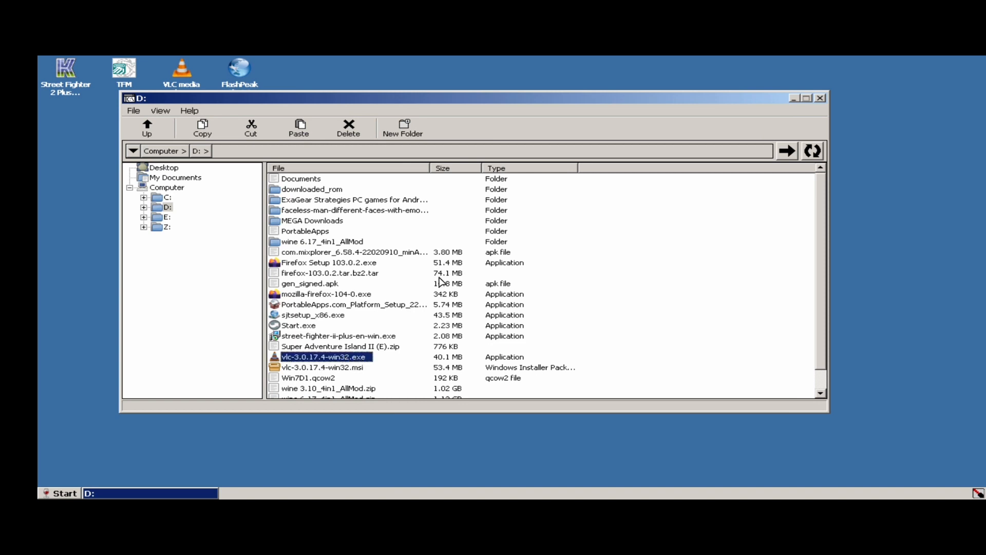
pyautogui.doubleClick(323, 357)
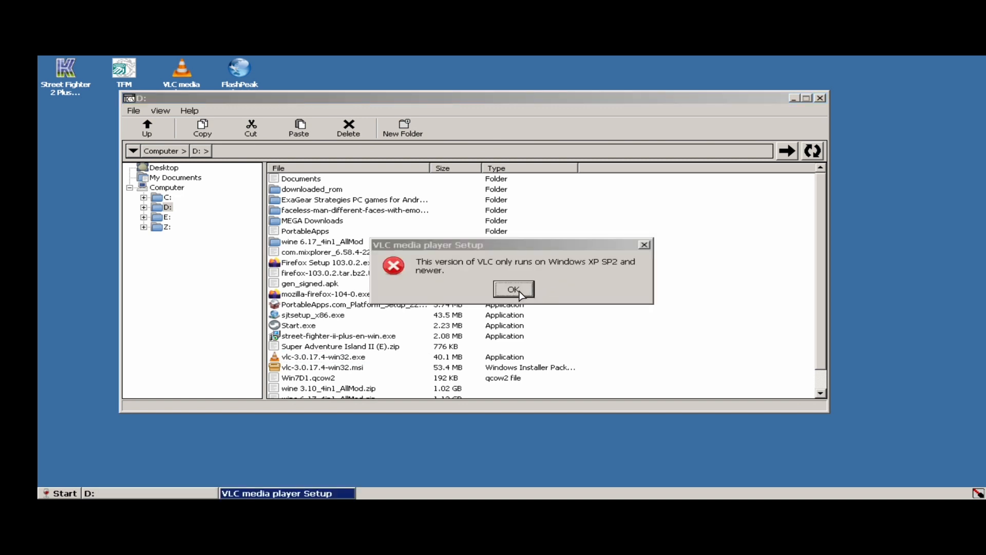
pyautogui.click(513, 289)
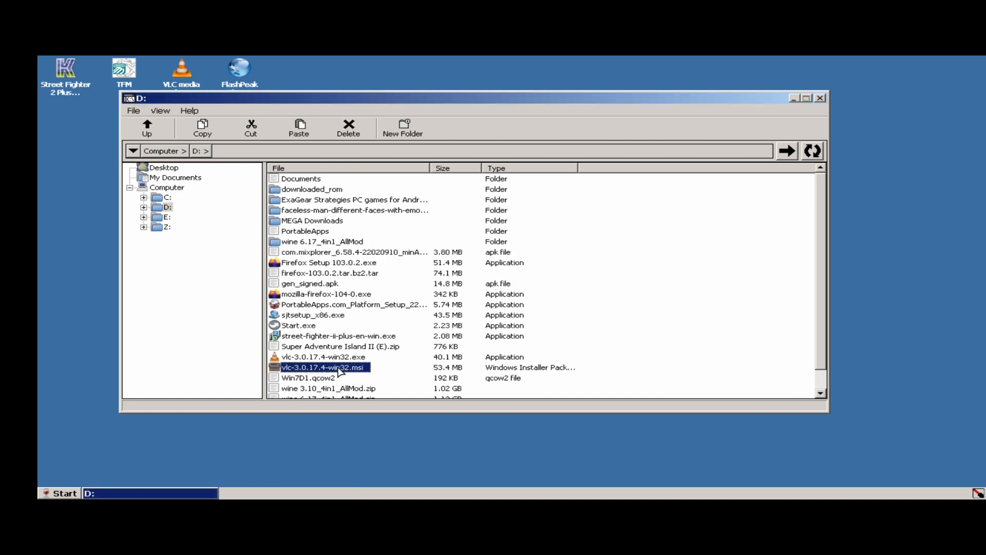
pyautogui.moveTo(347, 373)
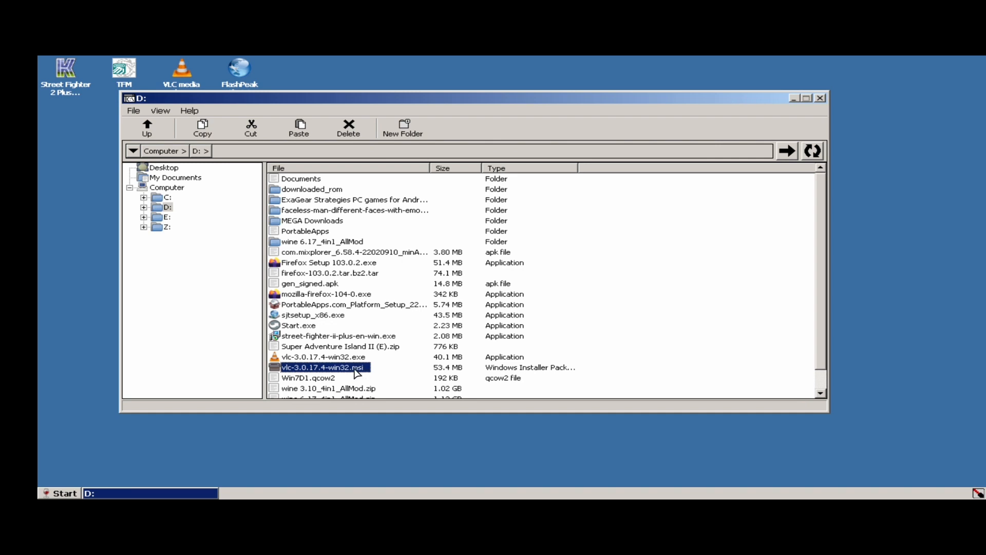
pyautogui.moveTo(351, 371)
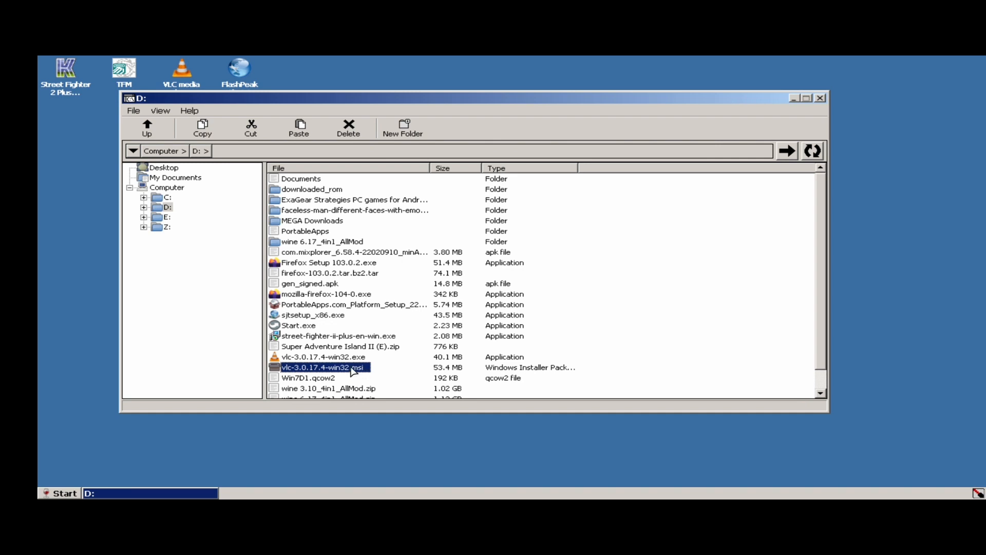
pyautogui.doubleClick(315, 366)
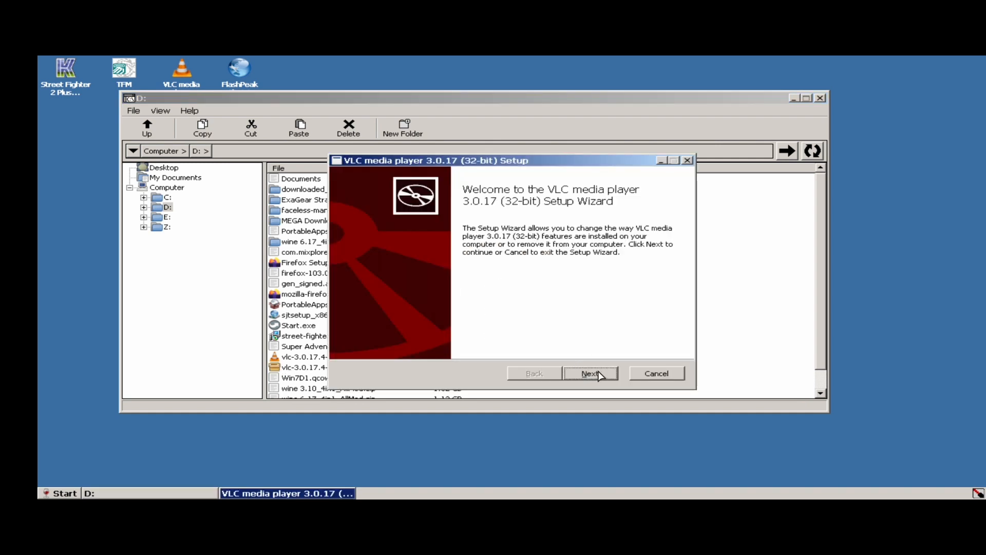
pyautogui.click(591, 373)
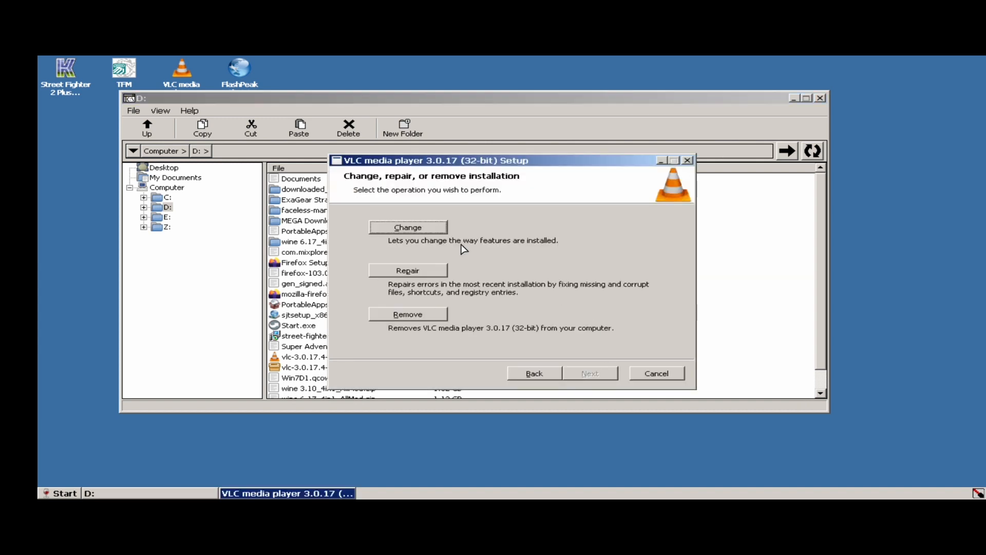
pyautogui.moveTo(669, 364)
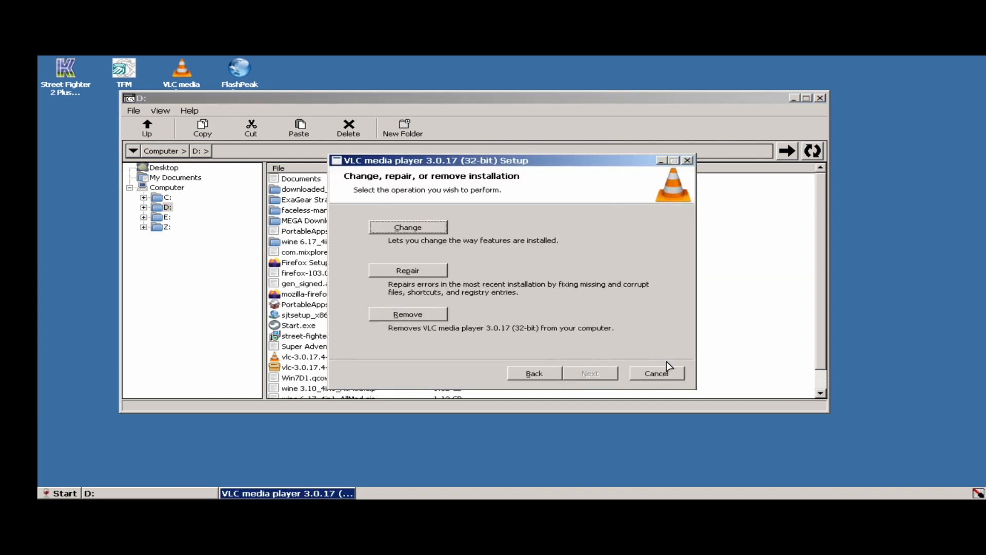
pyautogui.click(657, 373)
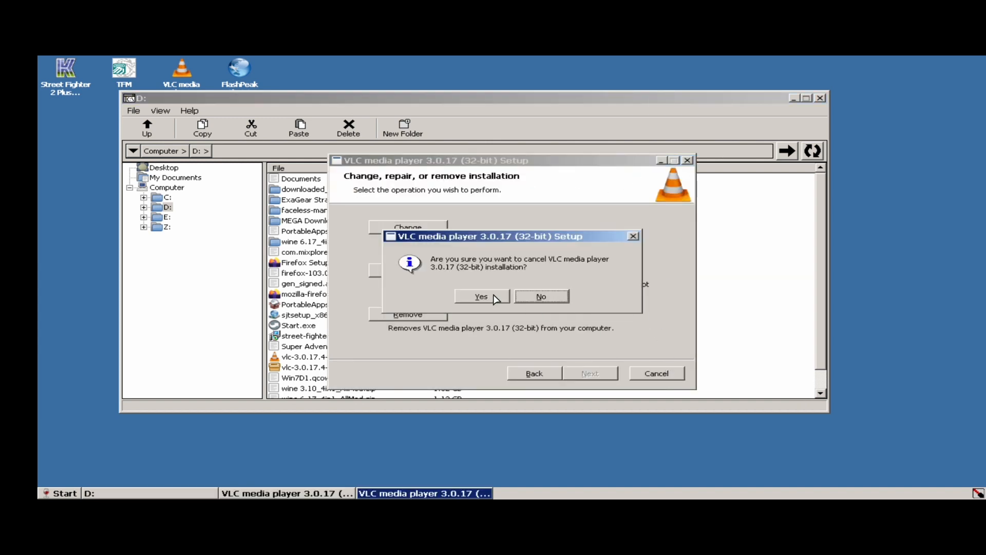
pyautogui.click(481, 296)
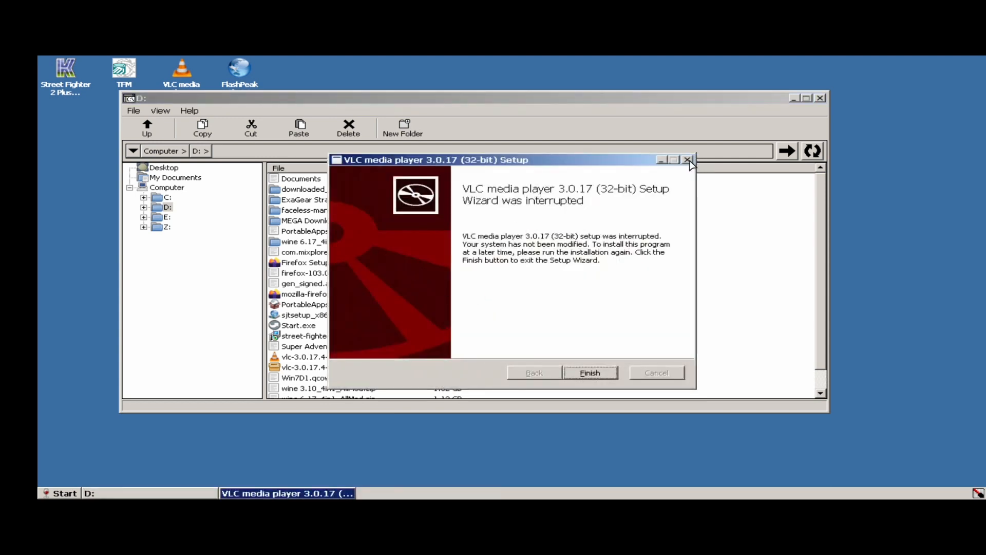
pyautogui.click(591, 373)
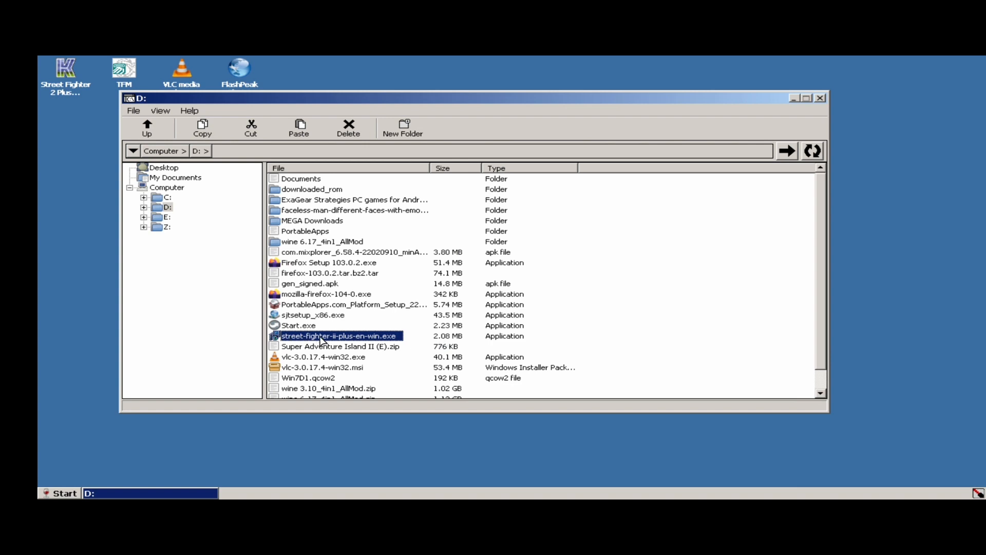
# - Run street-fighter-ii-plus-en-win.exe and install to the default Program Files folder with a desktop icon
pyautogui.rightClick(325, 336)
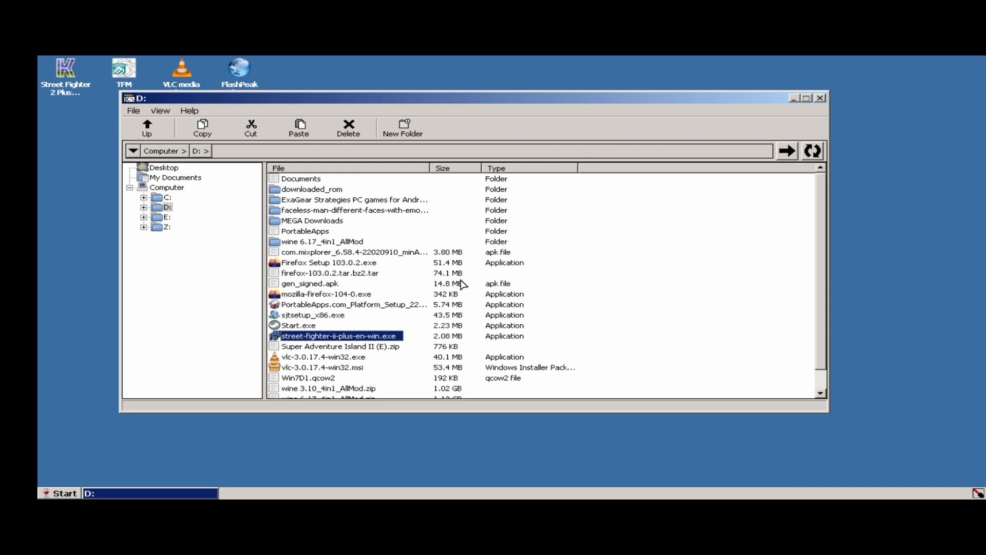
pyautogui.doubleClick(337, 336)
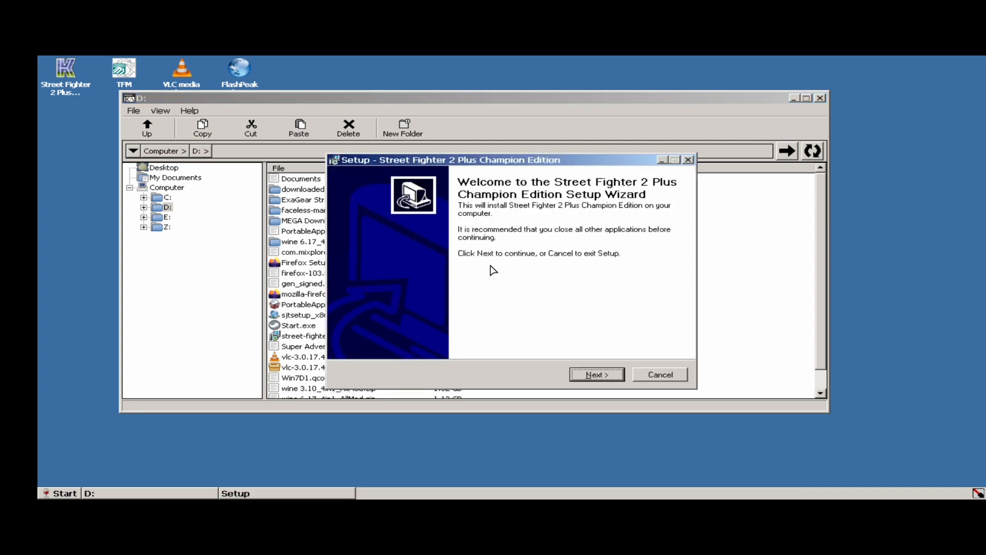
pyautogui.click(595, 374)
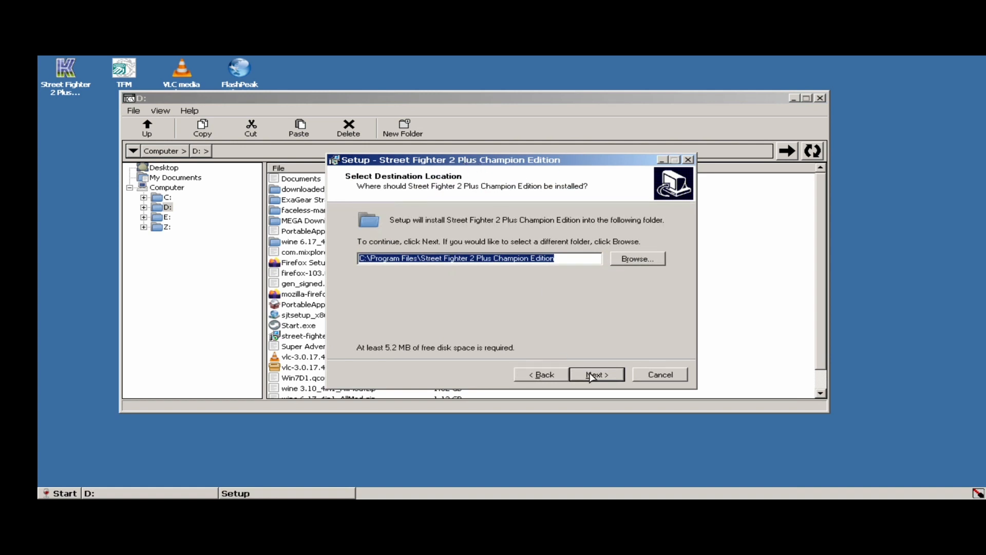
pyautogui.click(596, 374)
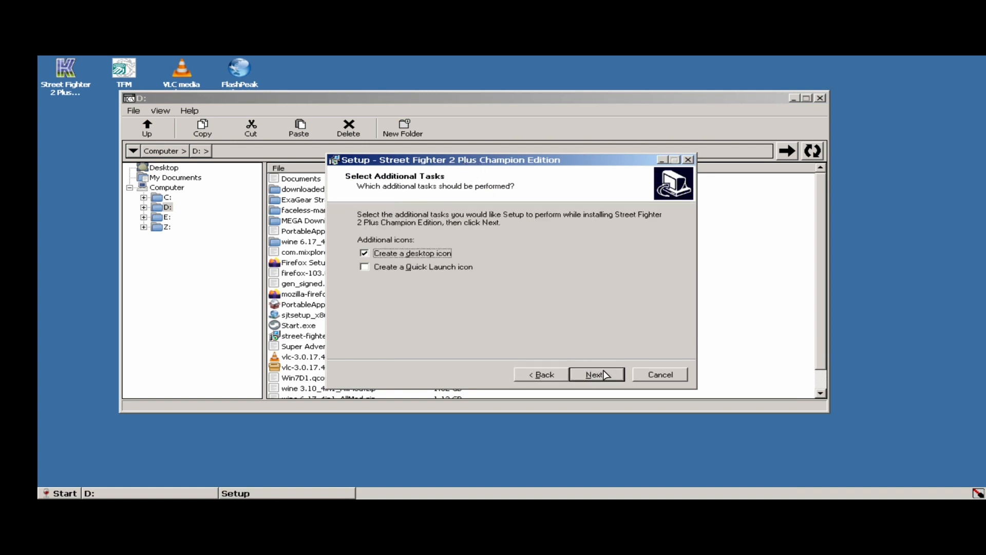
pyautogui.click(595, 374)
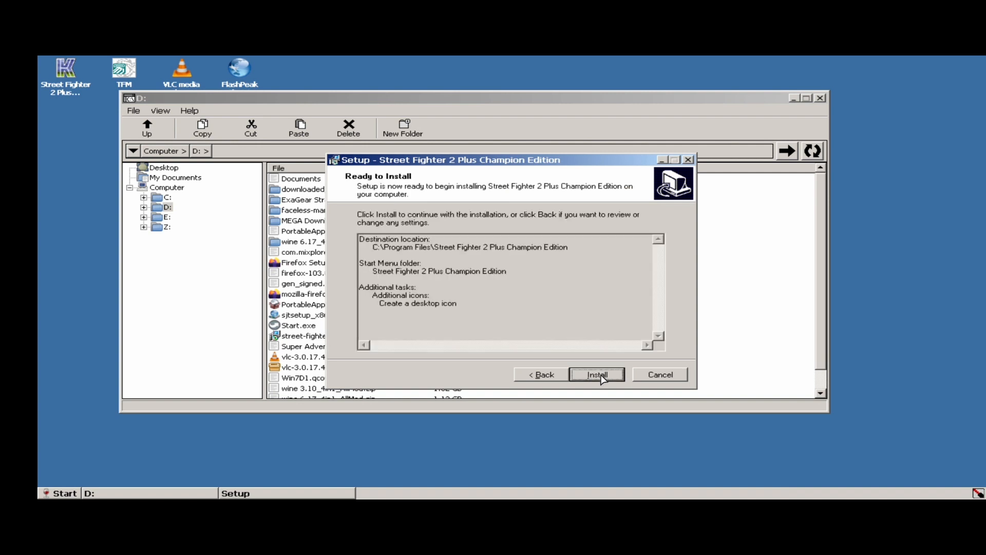
pyautogui.click(596, 373)
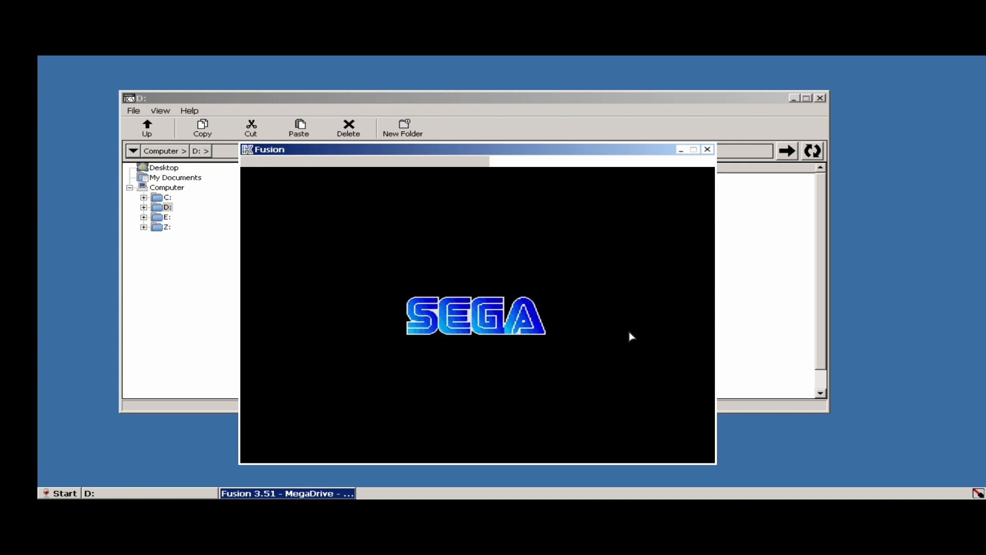
pyautogui.moveTo(578, 186)
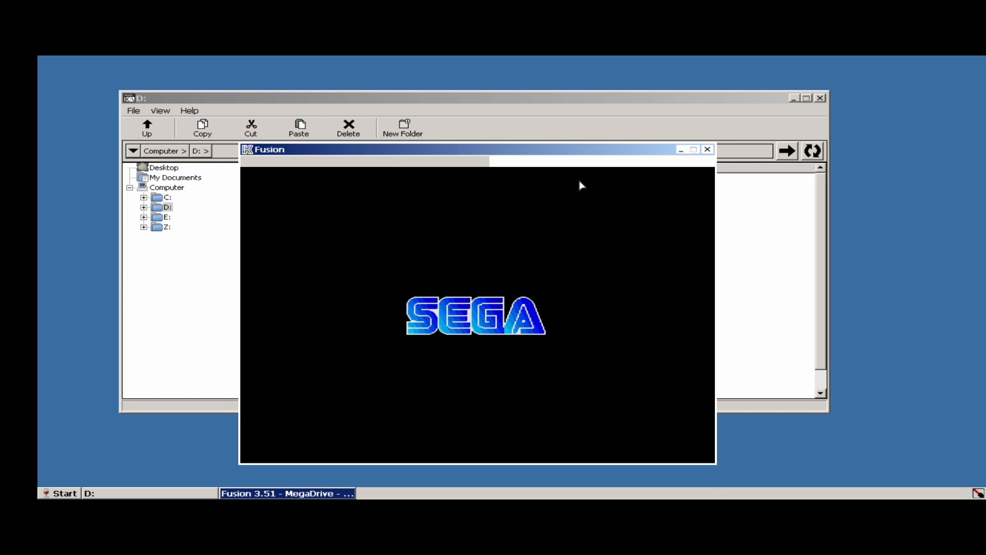
# - Close the Fusion game window and show drive C: in the file explorer's folder tree
pyautogui.click(707, 150)
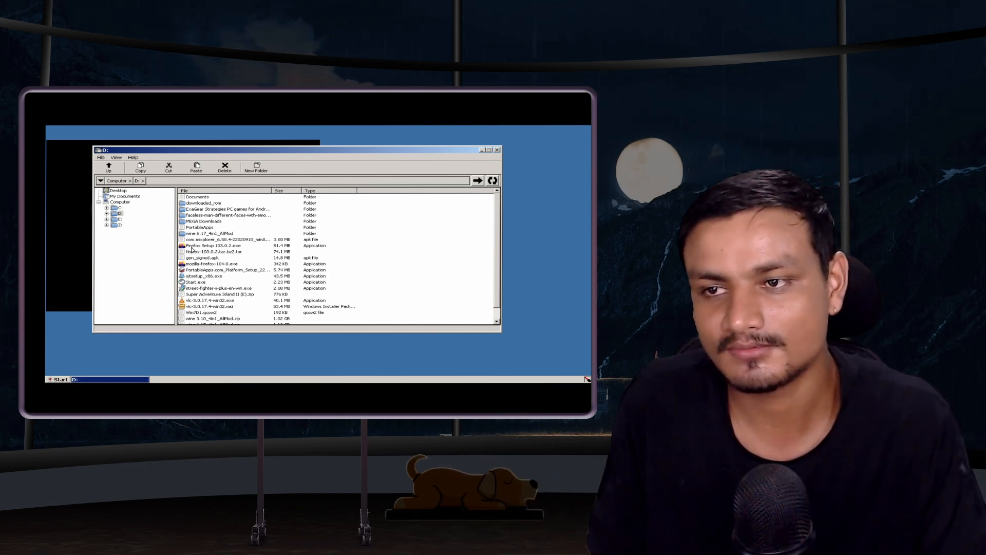
pyautogui.click(108, 212)
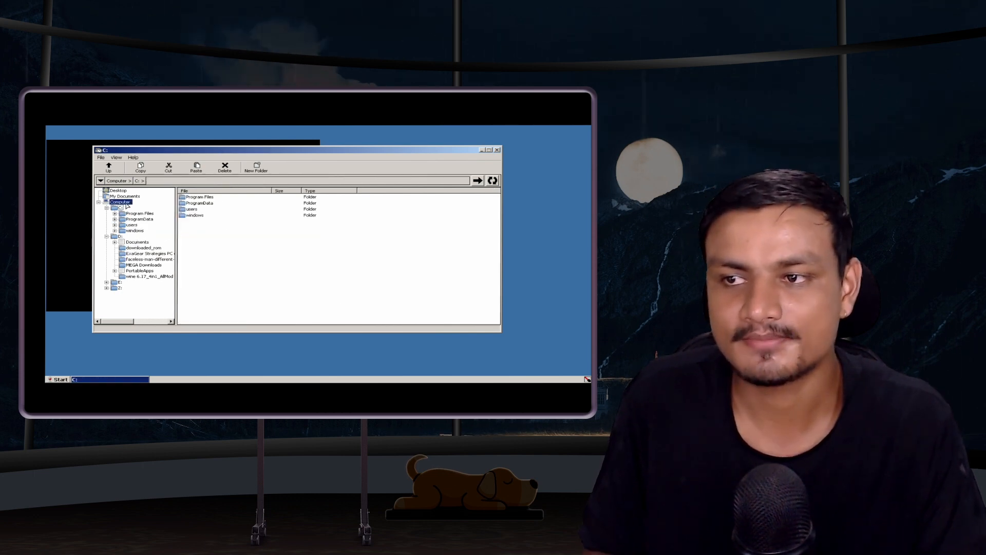
pyautogui.click(119, 202)
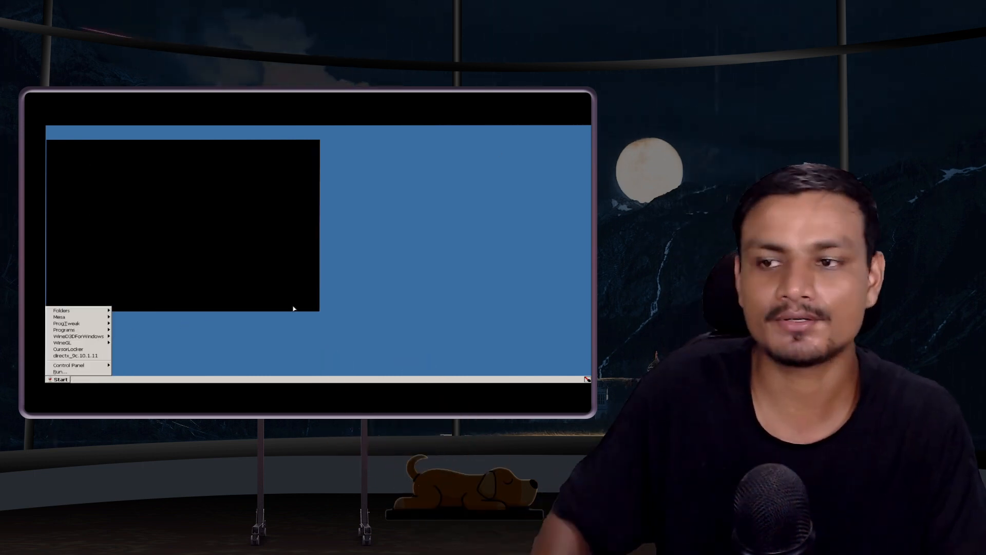
pyautogui.moveTo(409, 269)
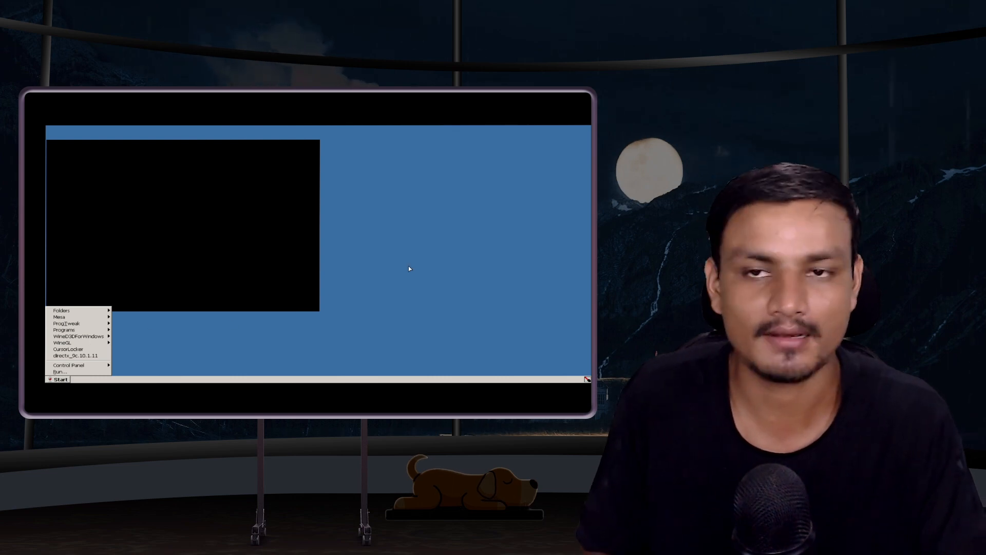